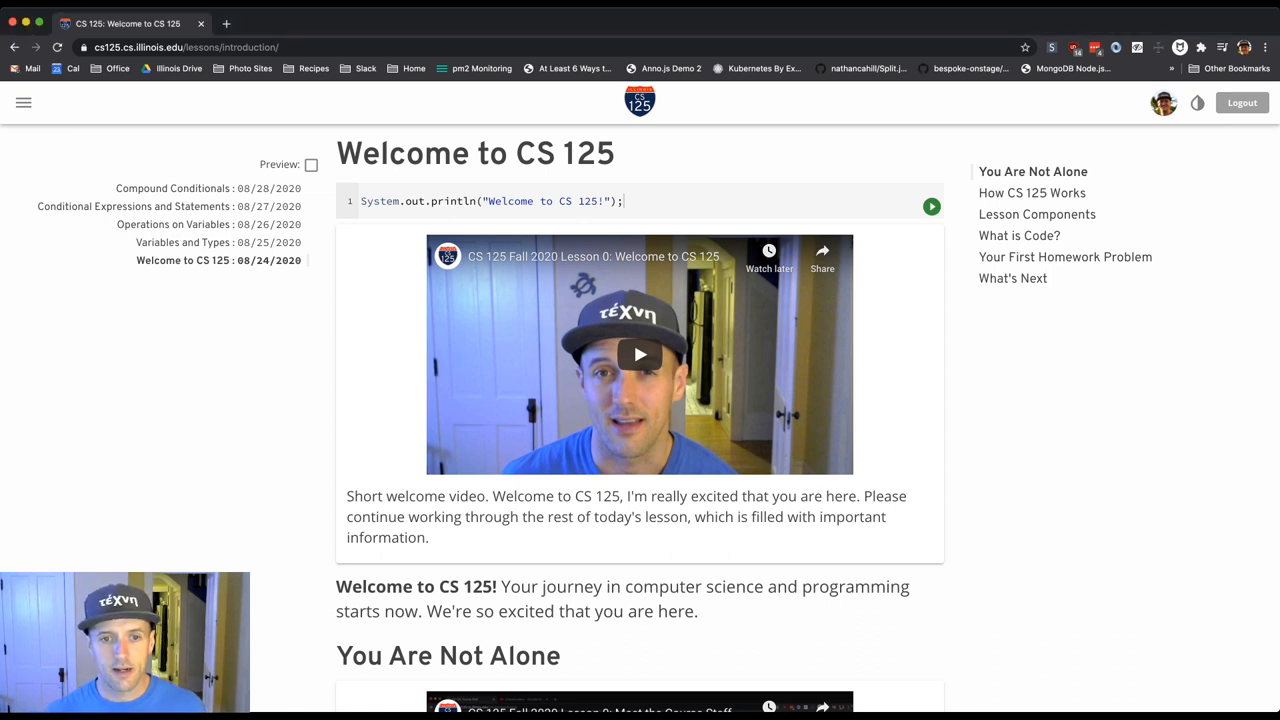
# Step: Jump to How CS 125 Works via the outline and scroll down to Lesson Components
pyautogui.click(1032, 192)
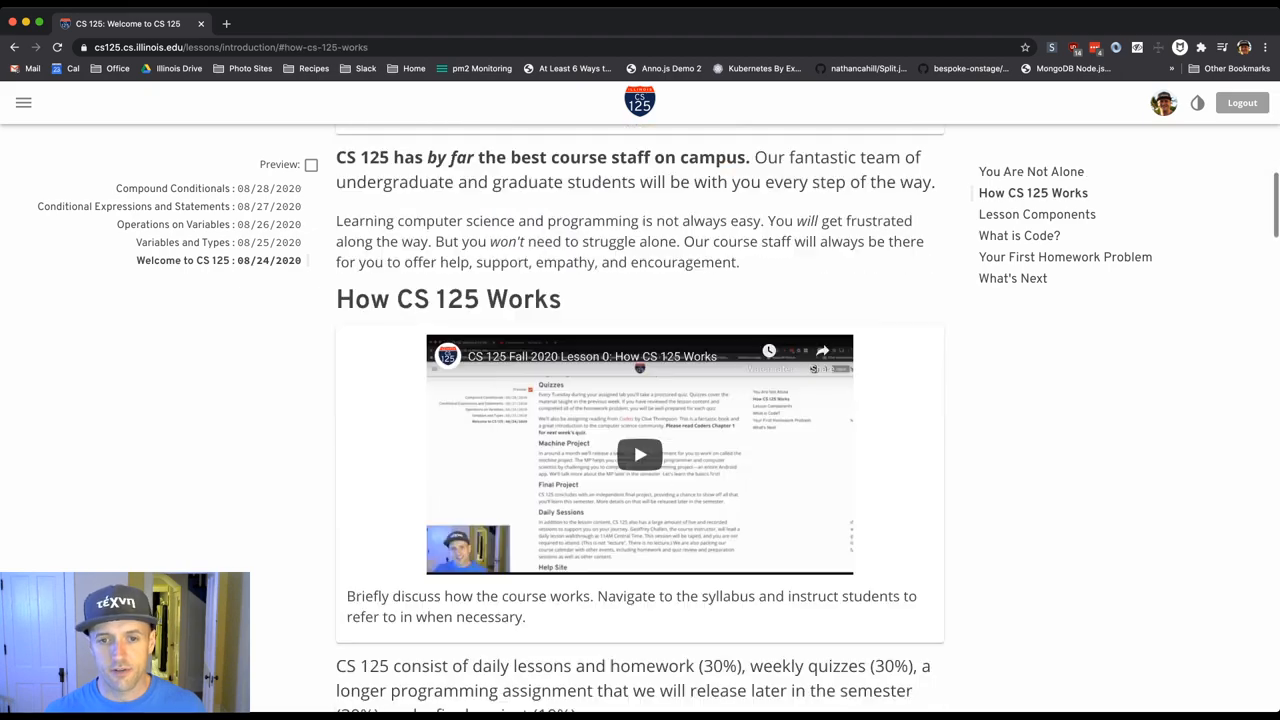
pyautogui.scroll(-3)
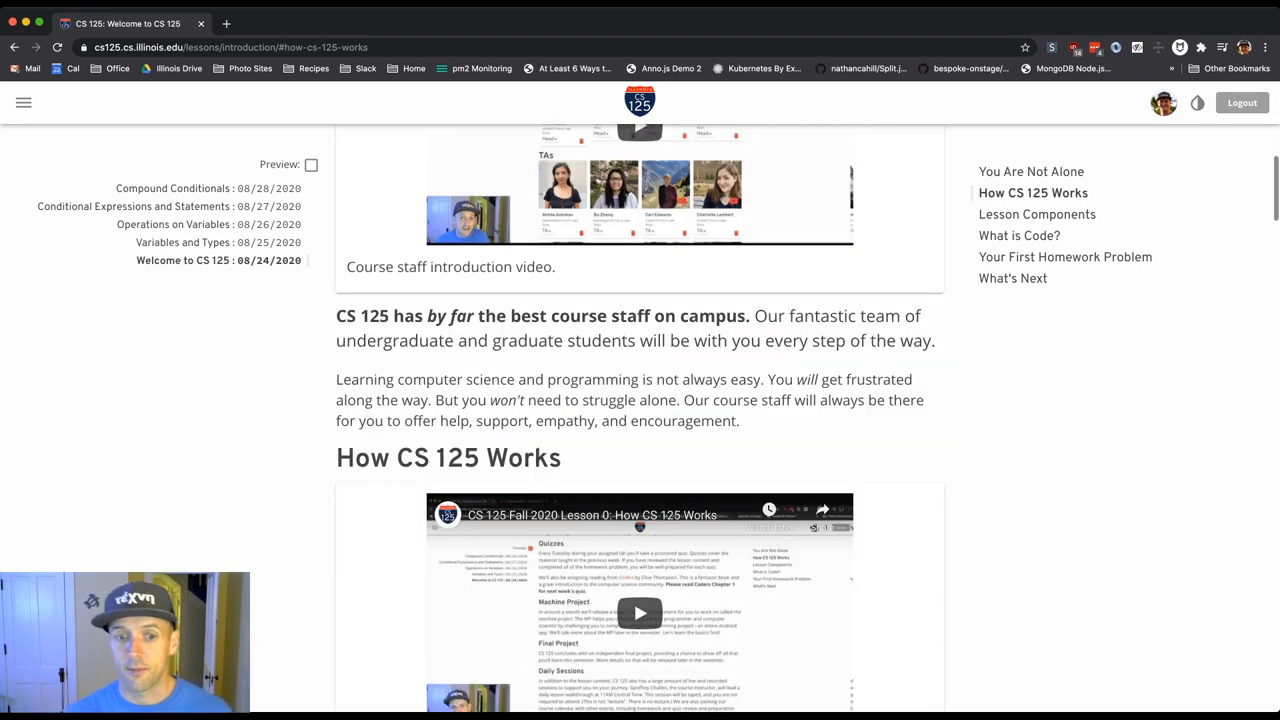
pyautogui.scroll(-3)
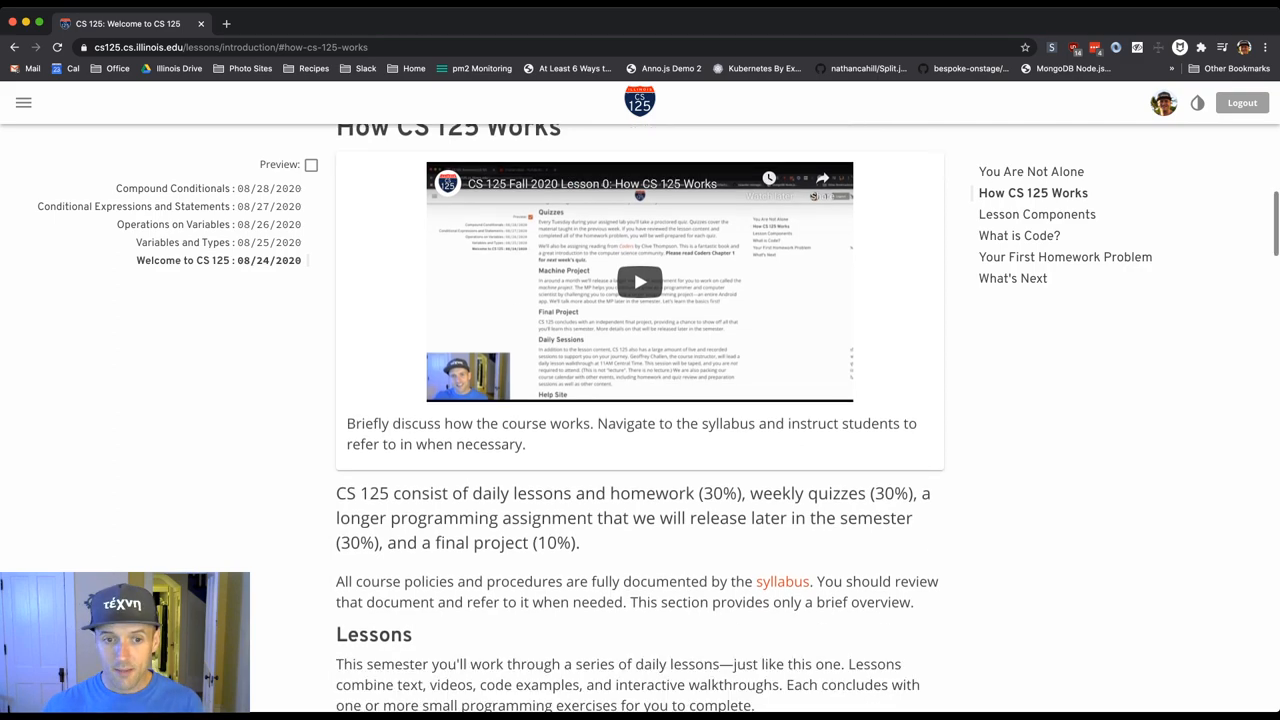
pyautogui.scroll(-3)
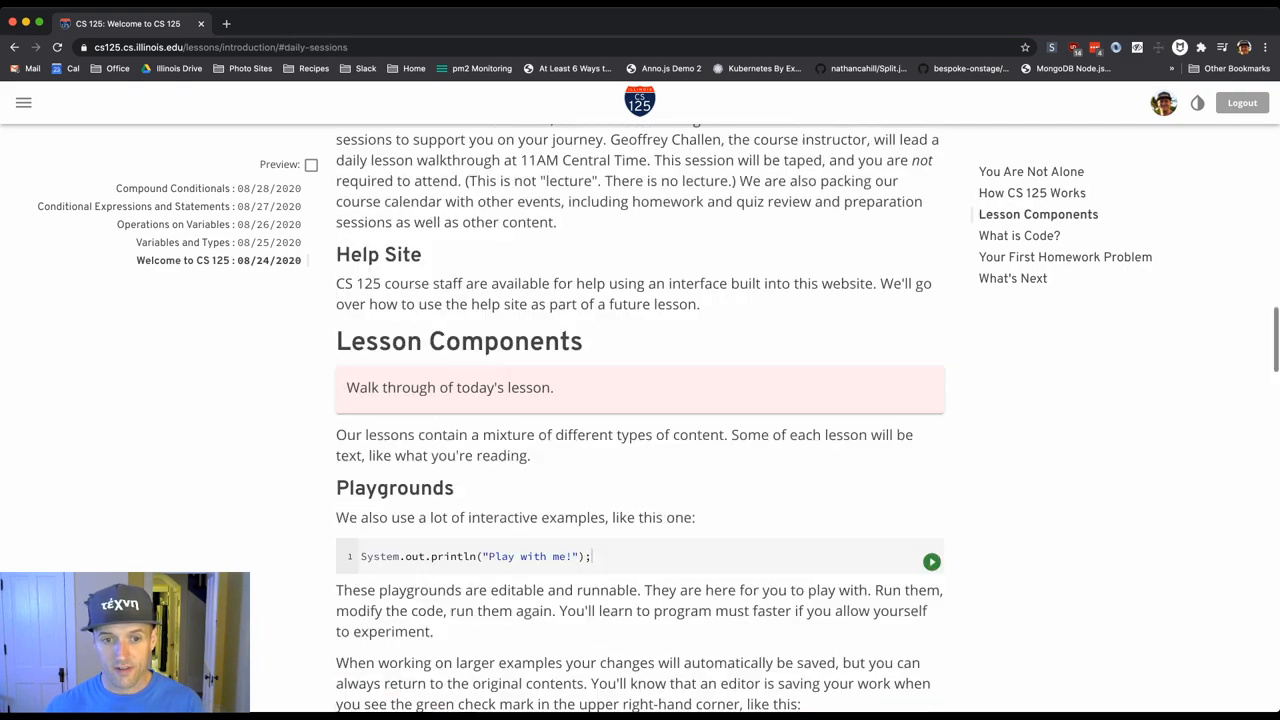
pyautogui.scroll(-3)
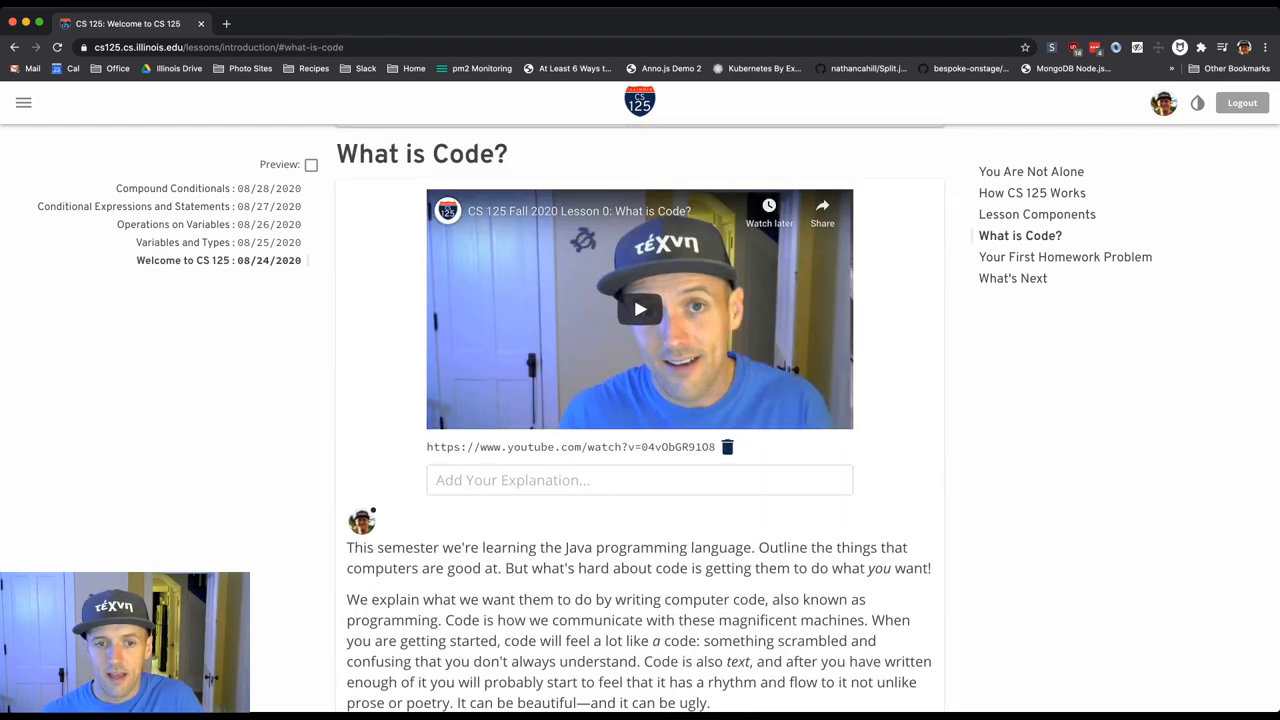
# Step: Start and pause the What is Code? video, then scroll toward Interactive Walkthroughs
pyautogui.click(639, 309)
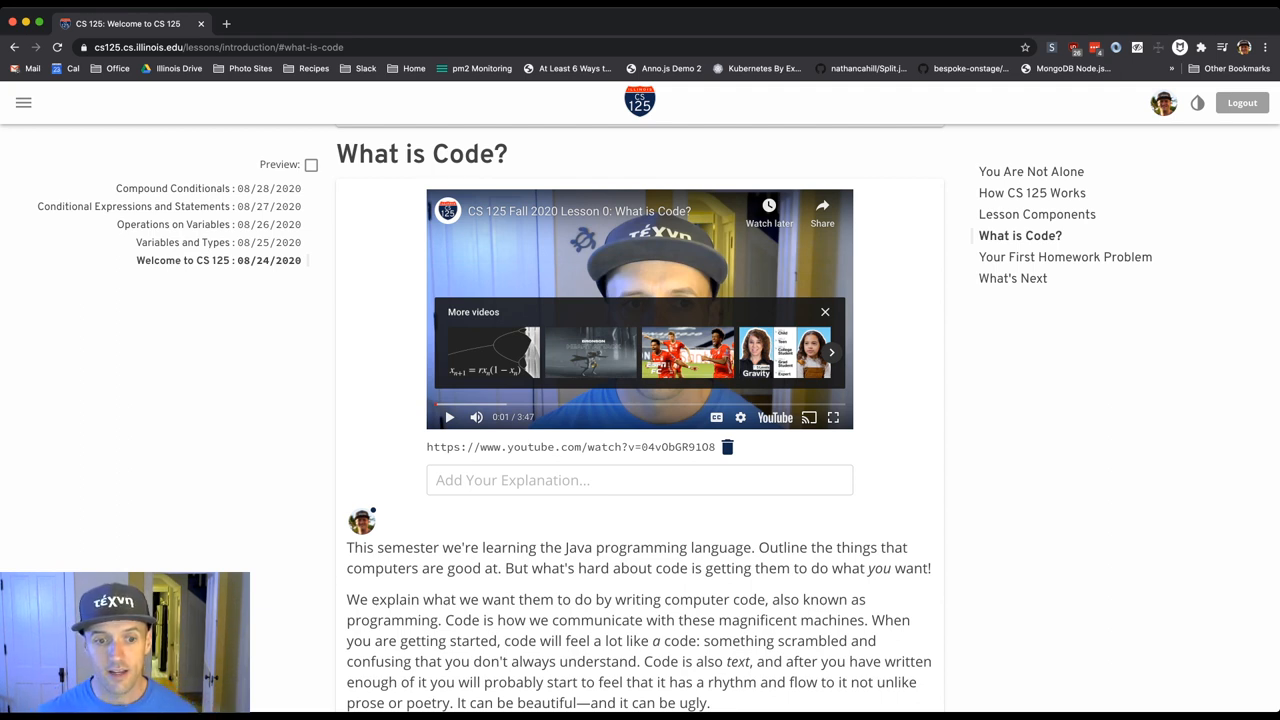
pyautogui.doubleClick(385, 547)
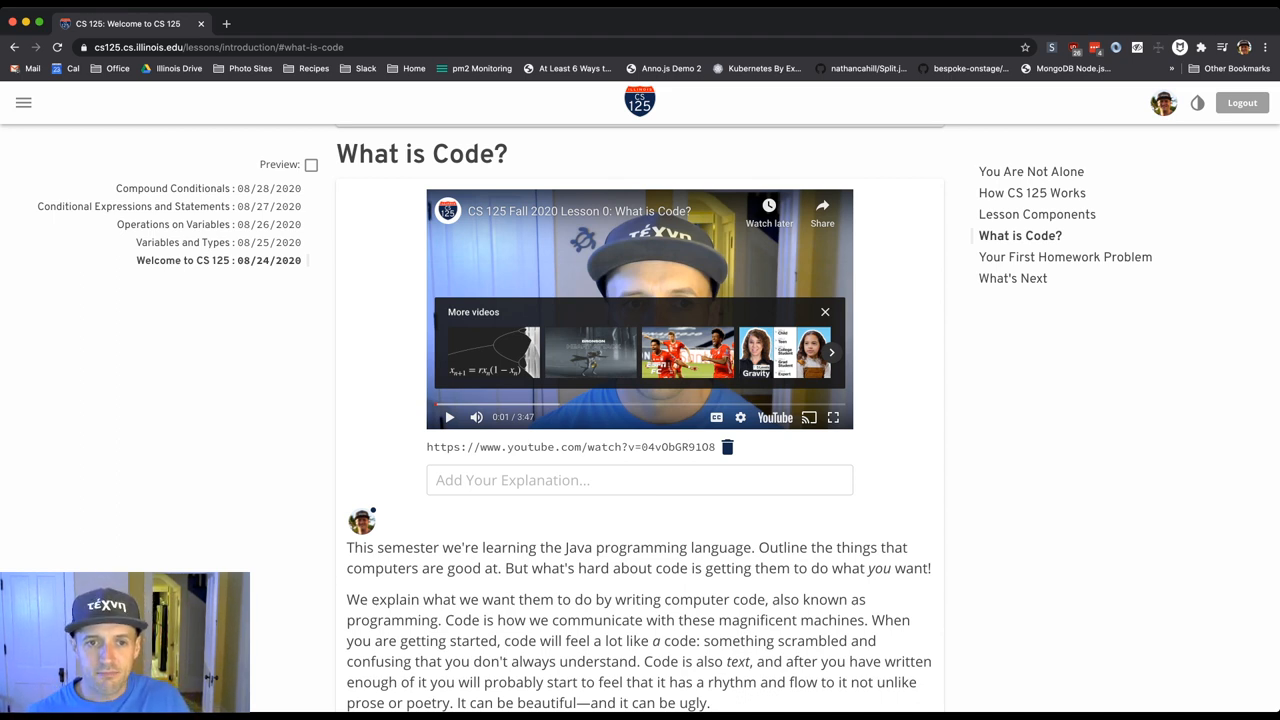
pyautogui.scroll(-3)
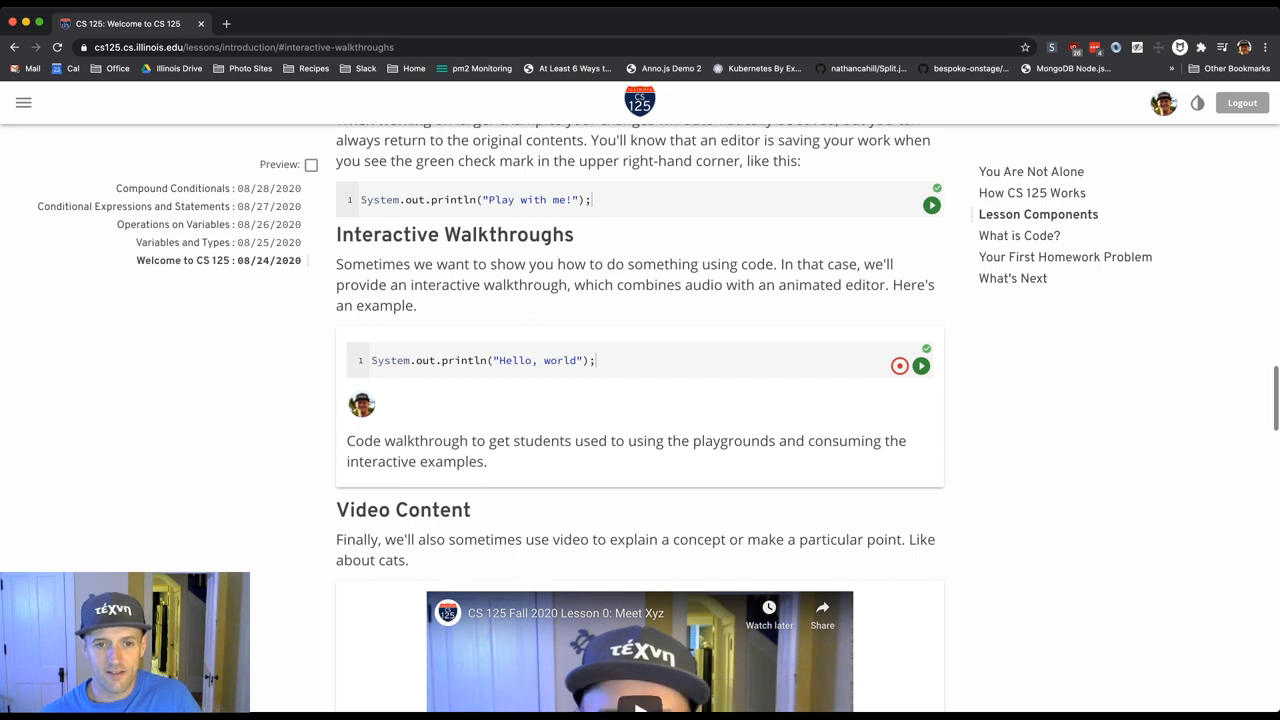
# Step: Run the Hello, world example, play and mute its narration, and edit 'studen' in the code
pyautogui.scroll(-3)
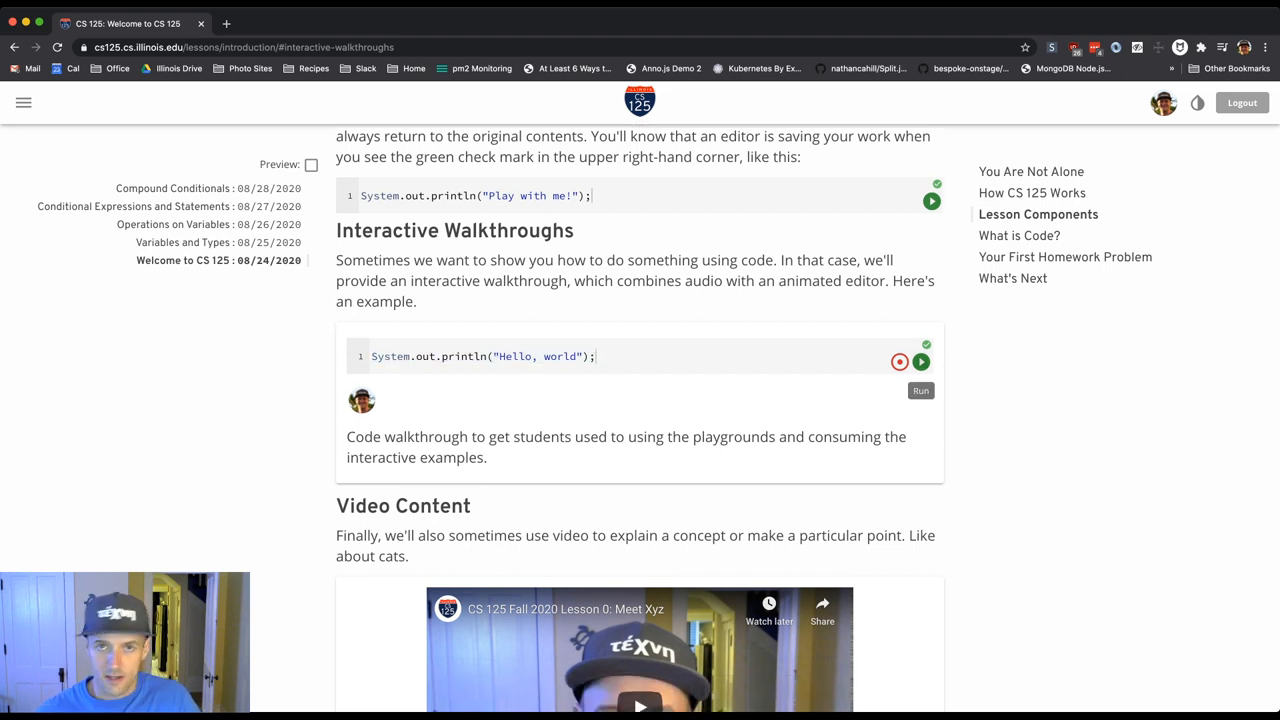
pyautogui.click(919, 361)
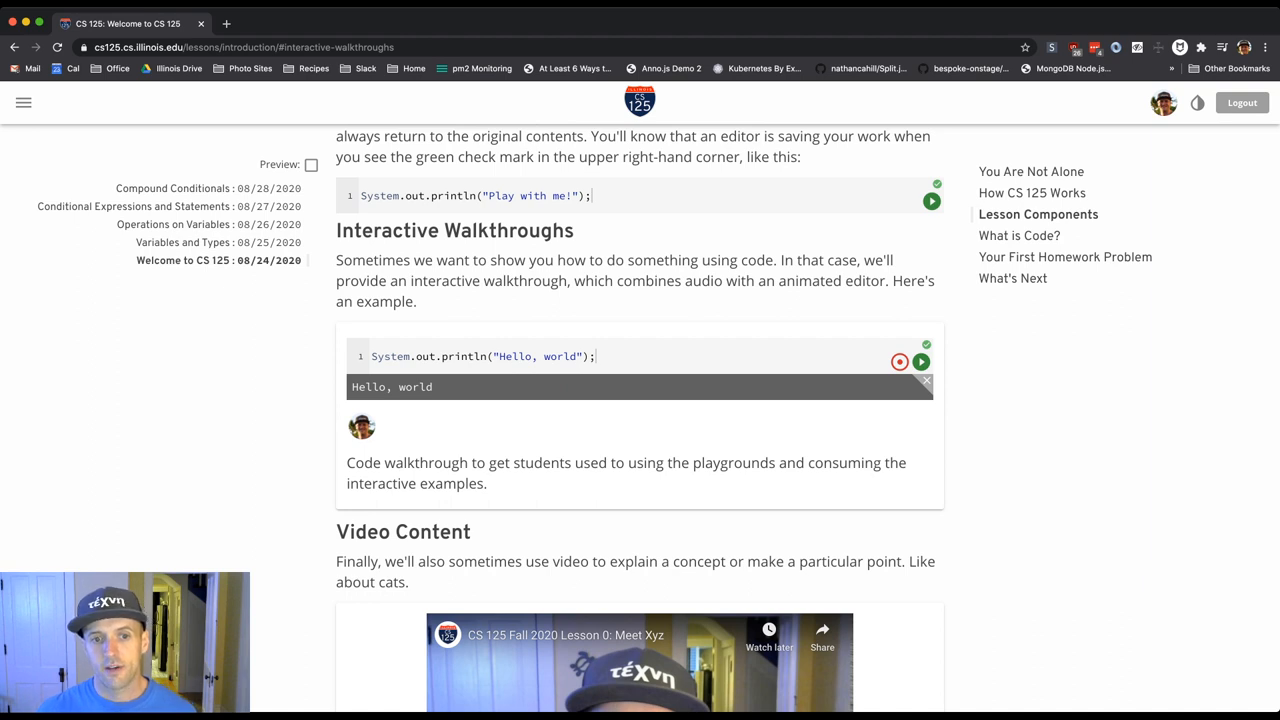
pyautogui.click(920, 362)
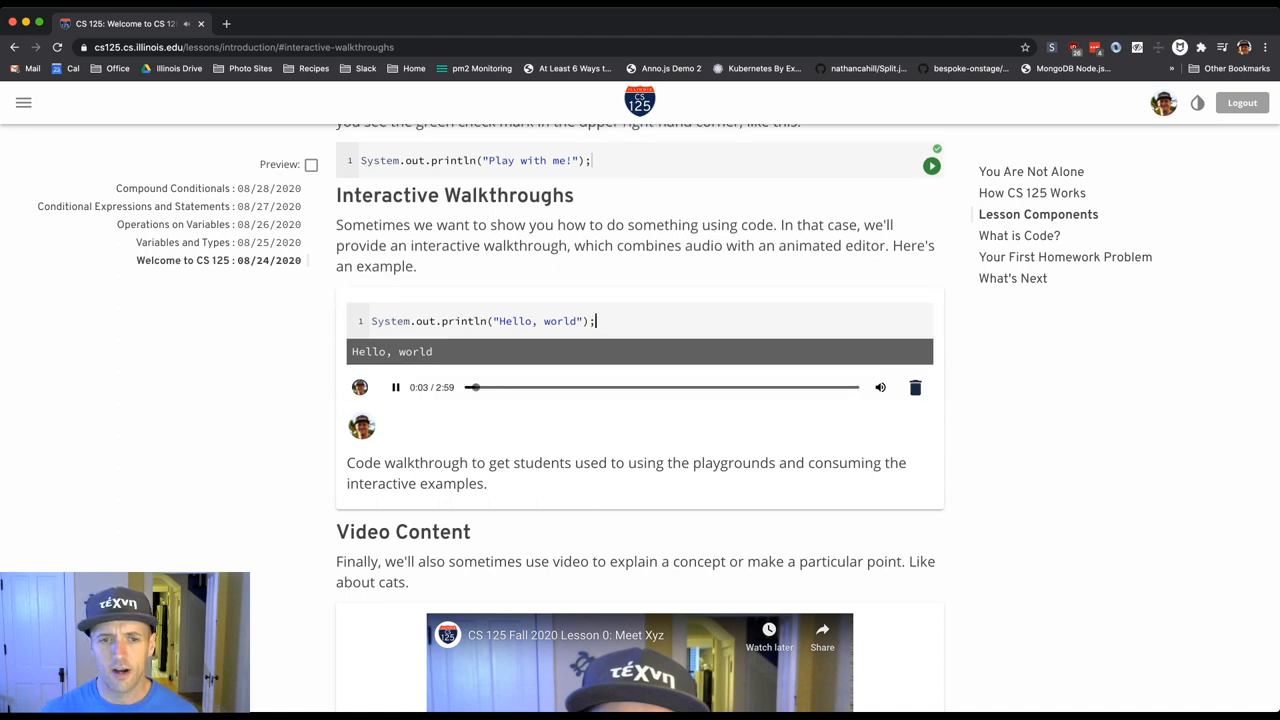
pyautogui.click(880, 387)
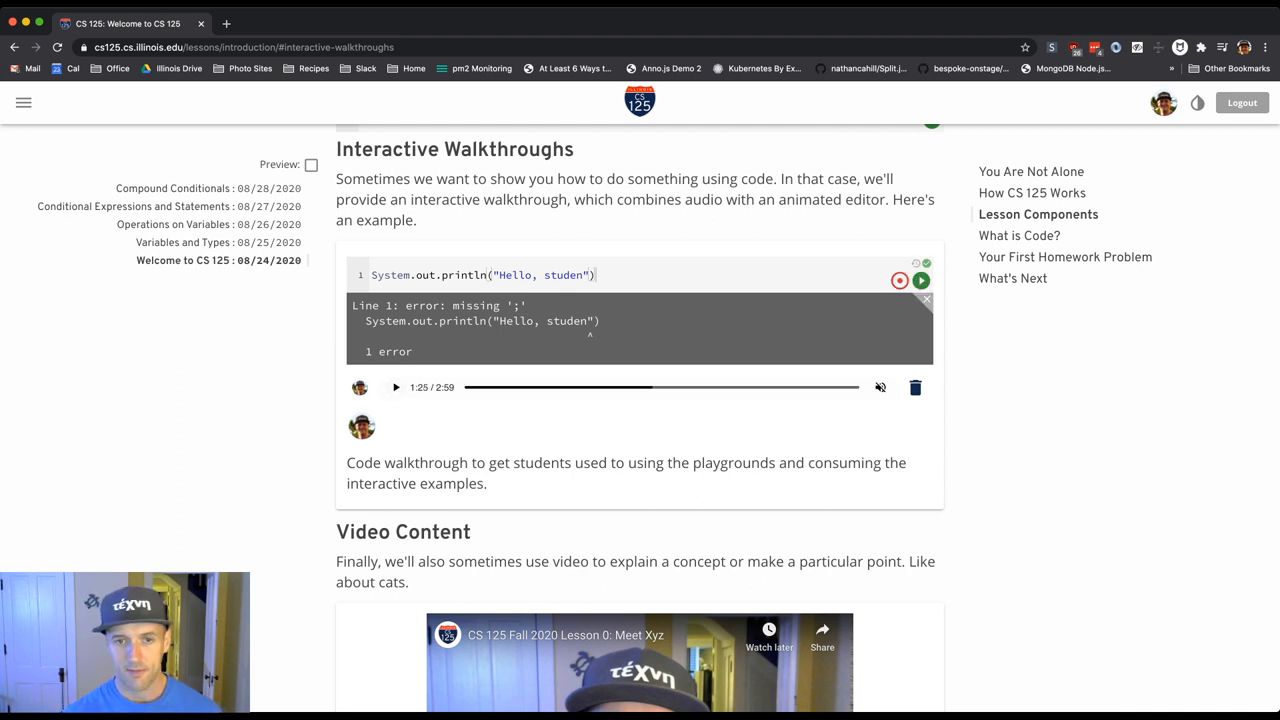
pyautogui.doubleClick(565, 275)
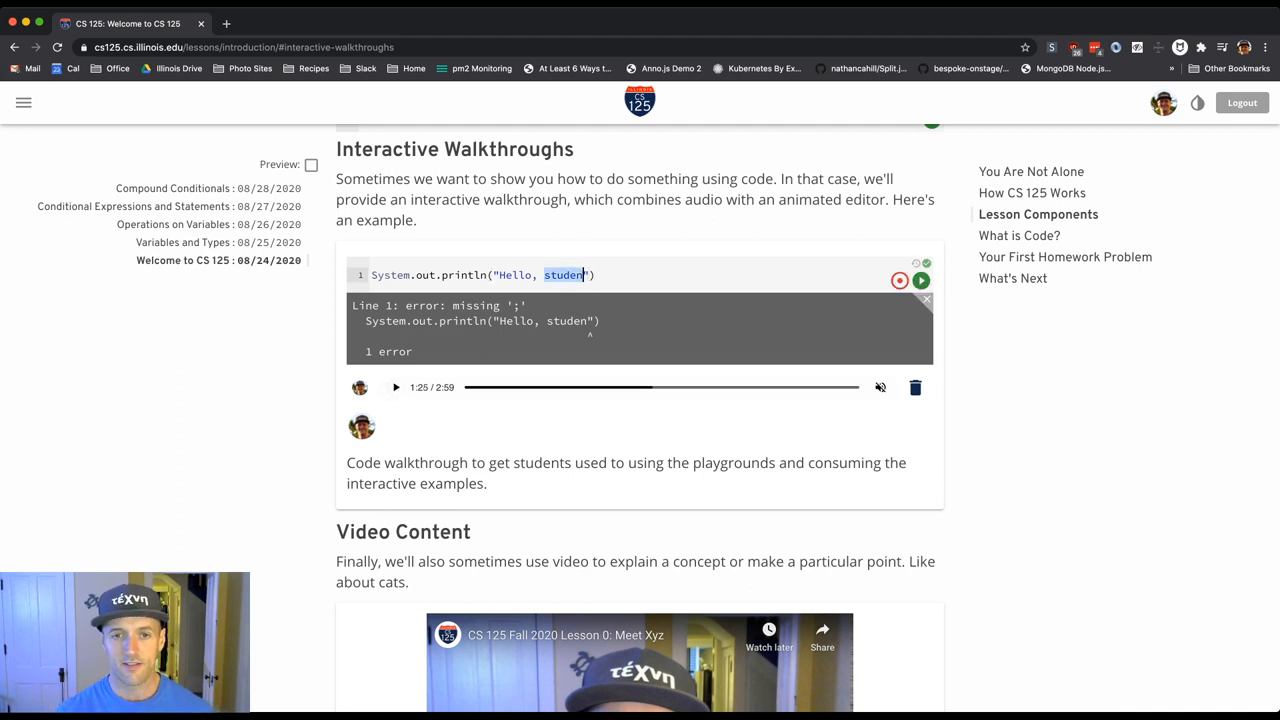
pyautogui.write('ttt')
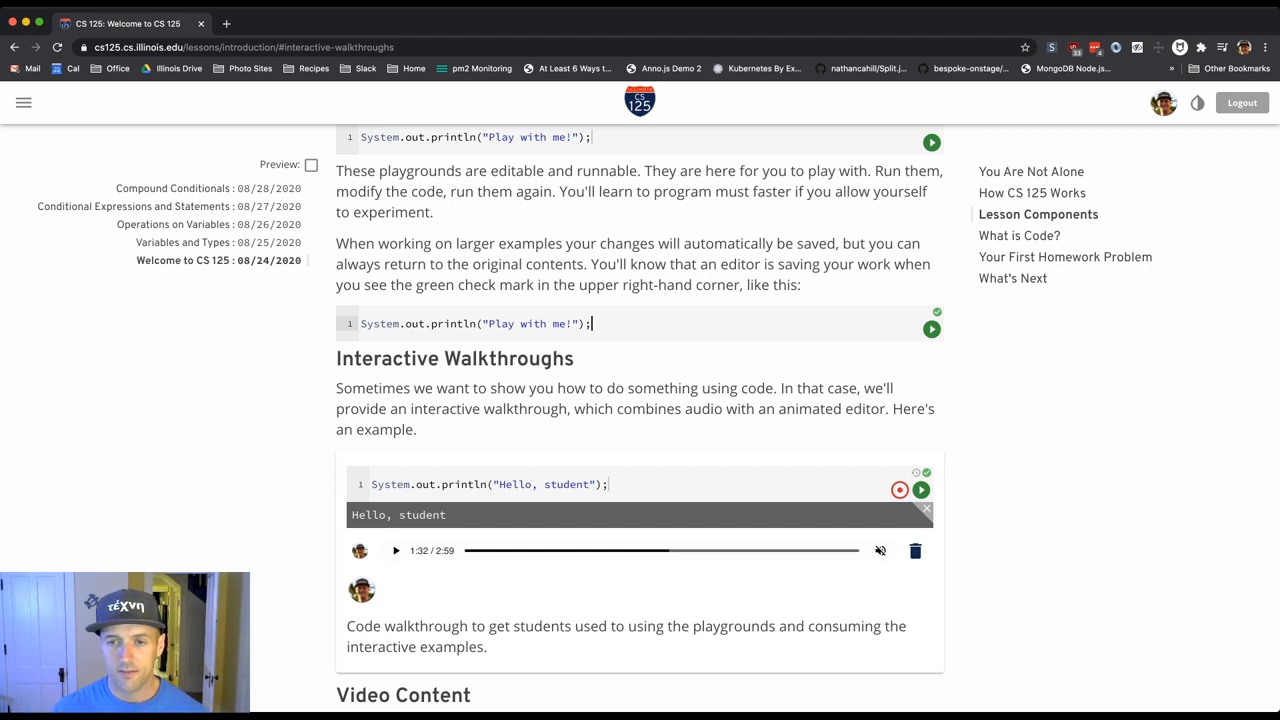
pyautogui.moveTo(931, 330)
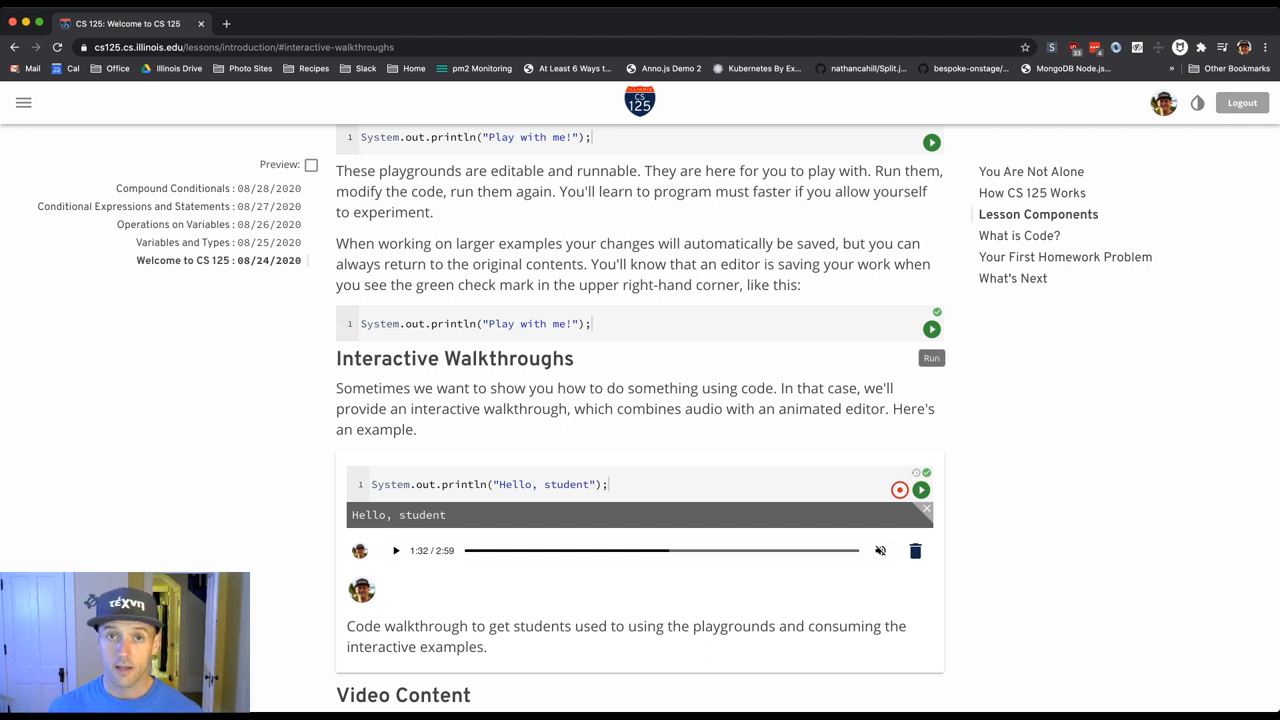
# Step: Run the second Play with me! playground and delete characters from its code
pyautogui.click(931, 330)
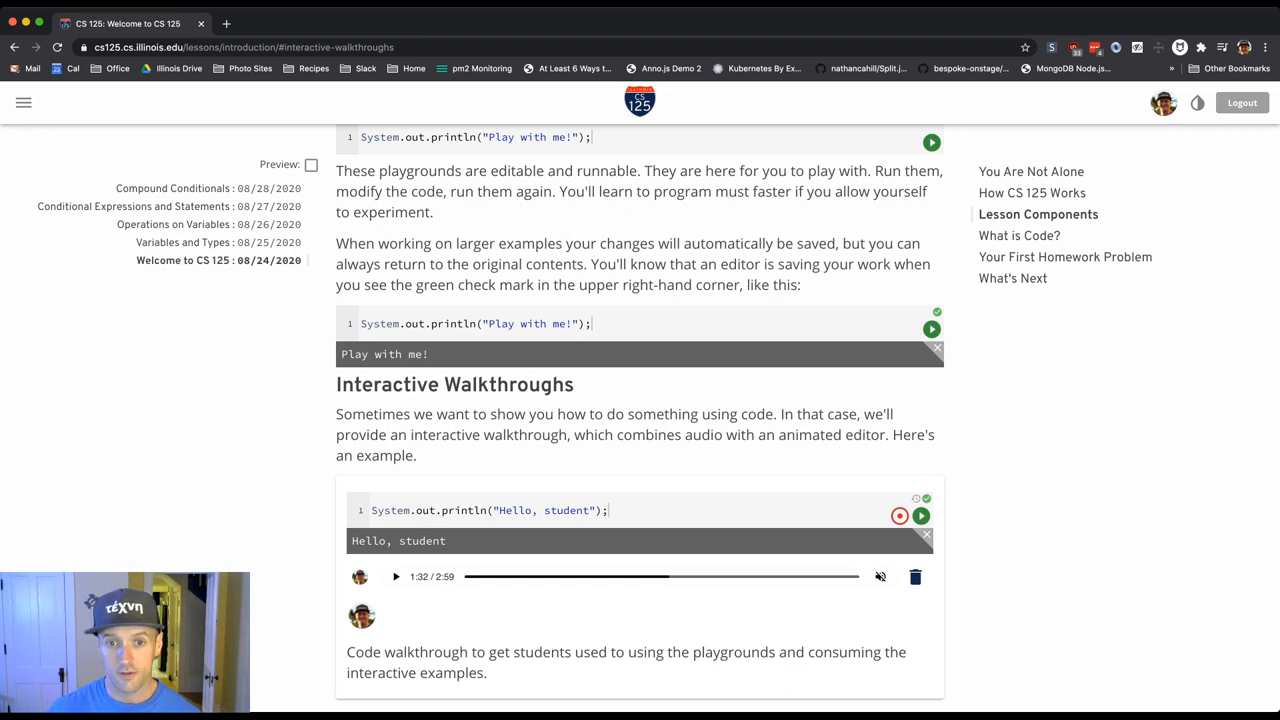
pyautogui.click(590, 323)
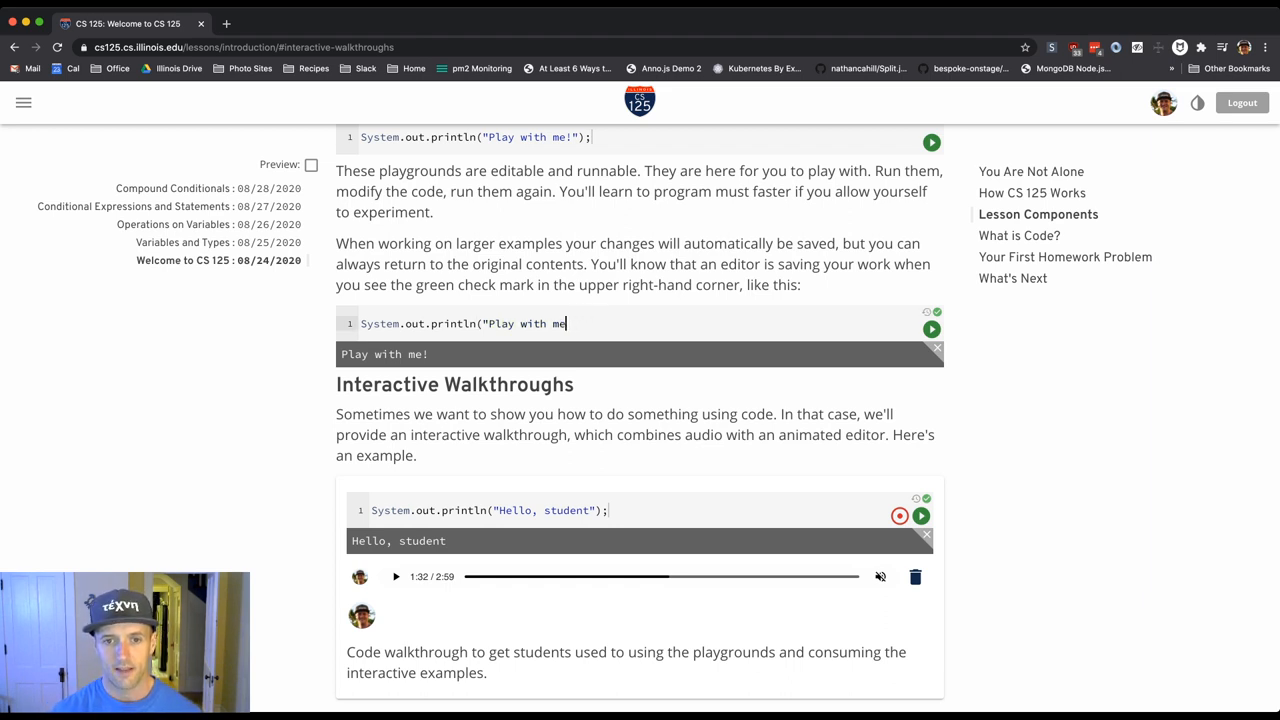
pyautogui.write('e....')
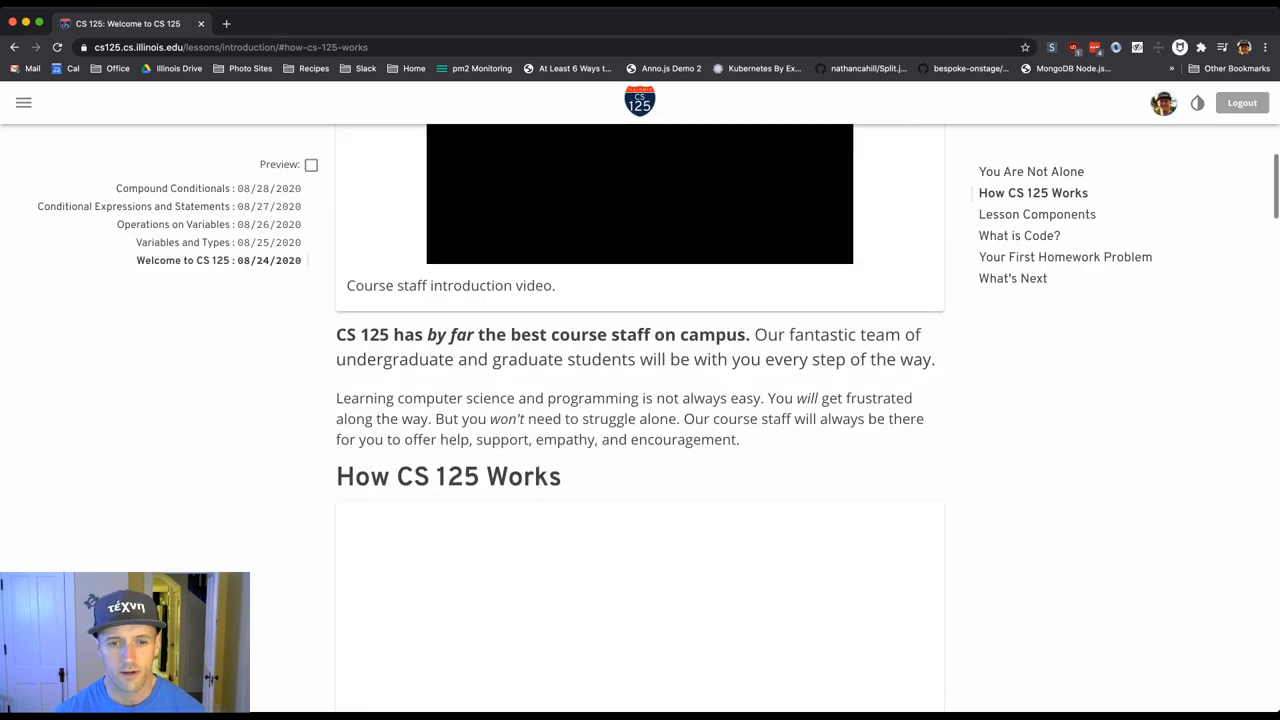
# Step: Scroll from How CS 125 Works down through Lesson Components to the Playgrounds examples
pyautogui.scroll(-3)
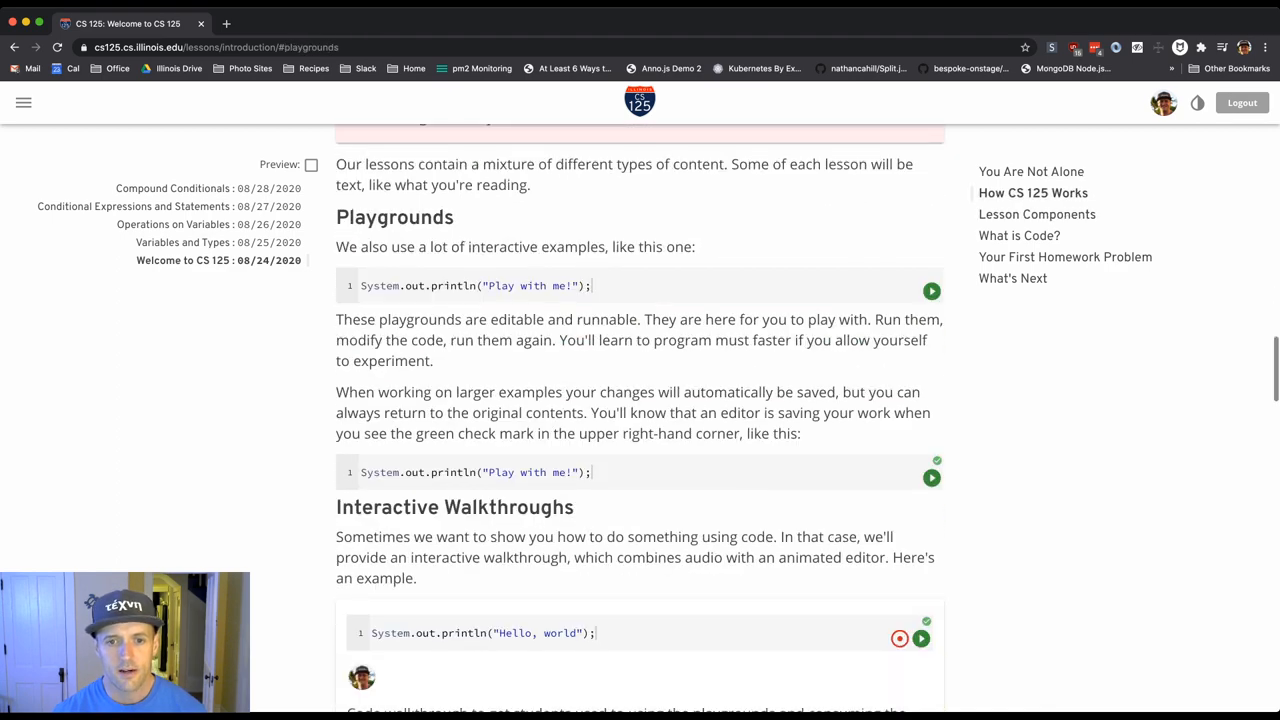
pyautogui.scroll(-3)
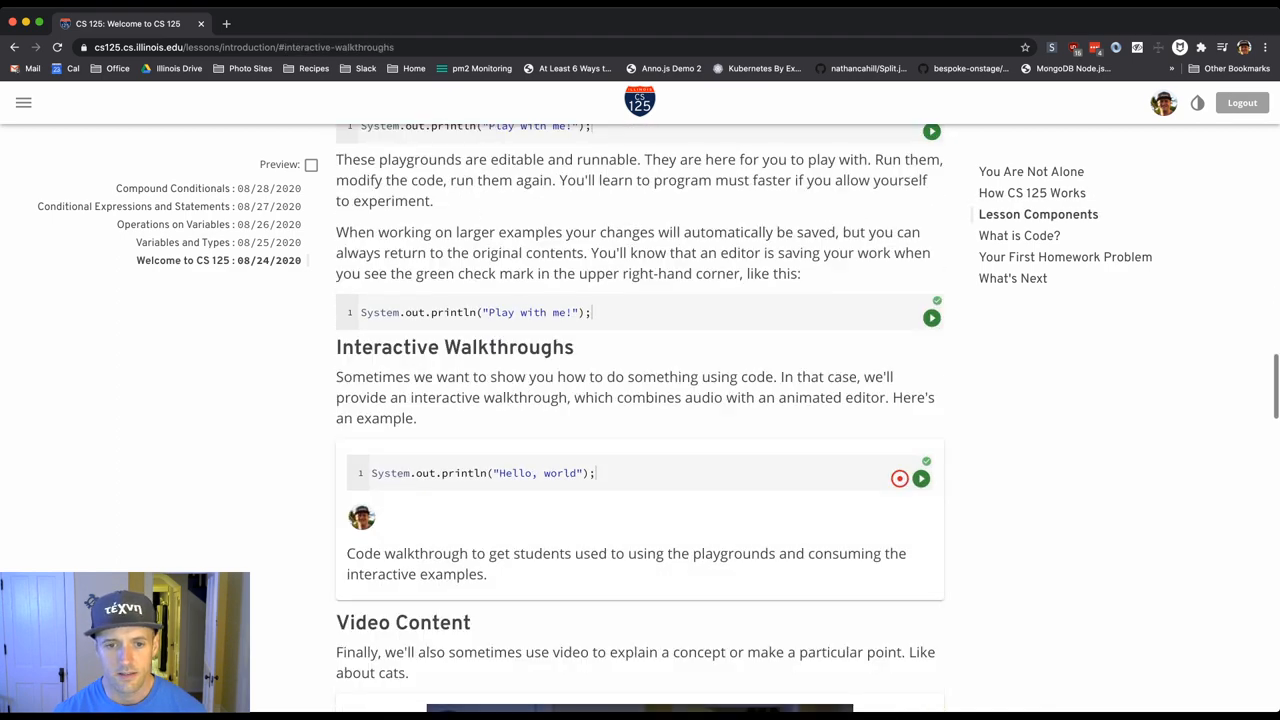
pyautogui.scroll(-3)
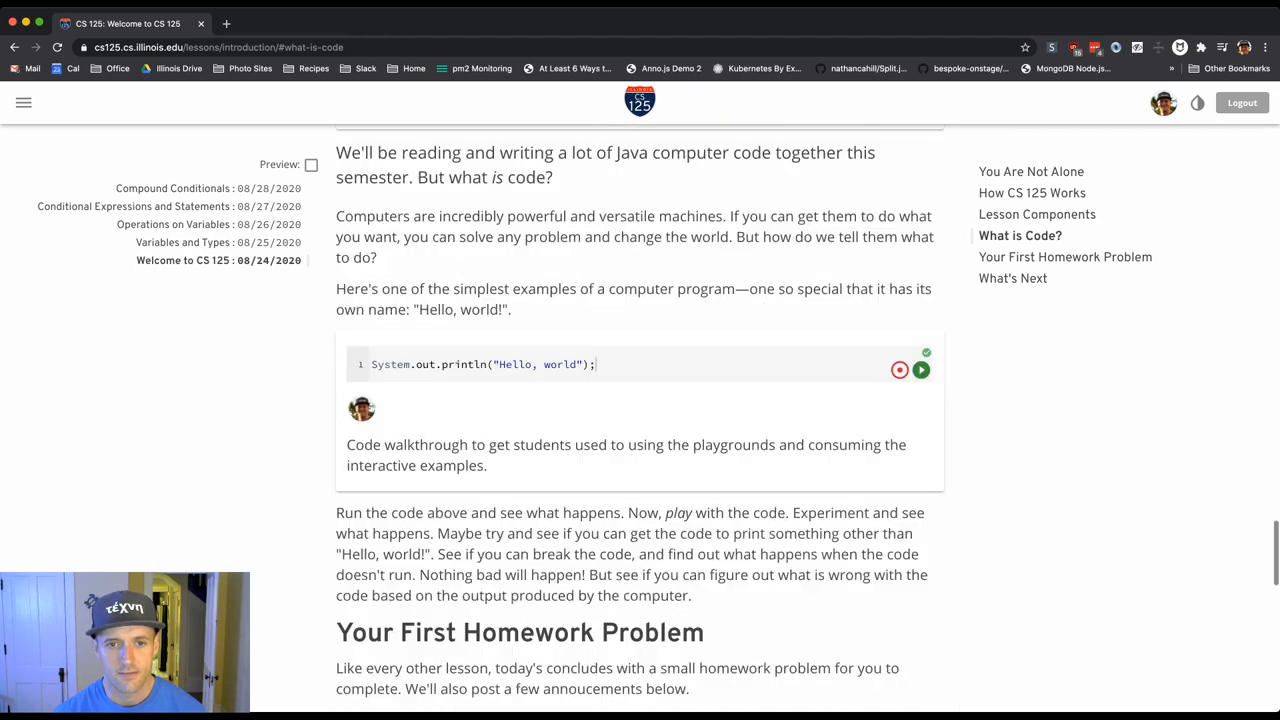
pyautogui.scroll(-3)
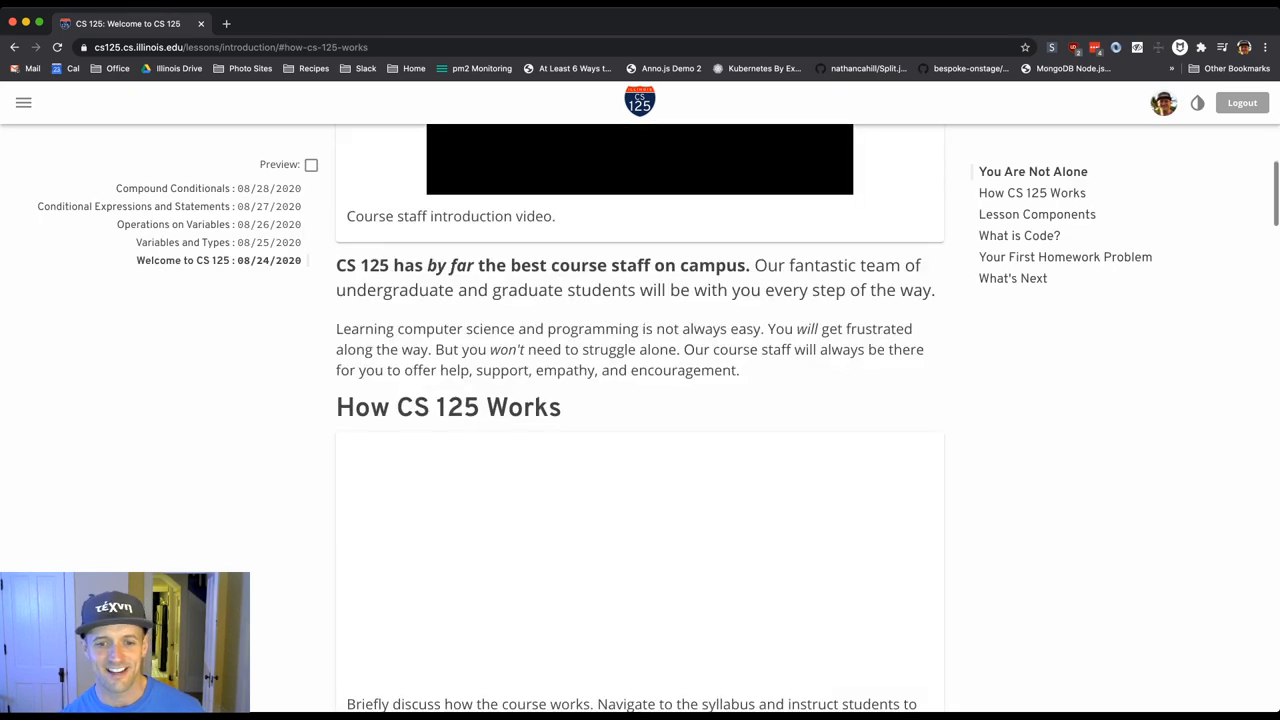
pyautogui.scroll(-3)
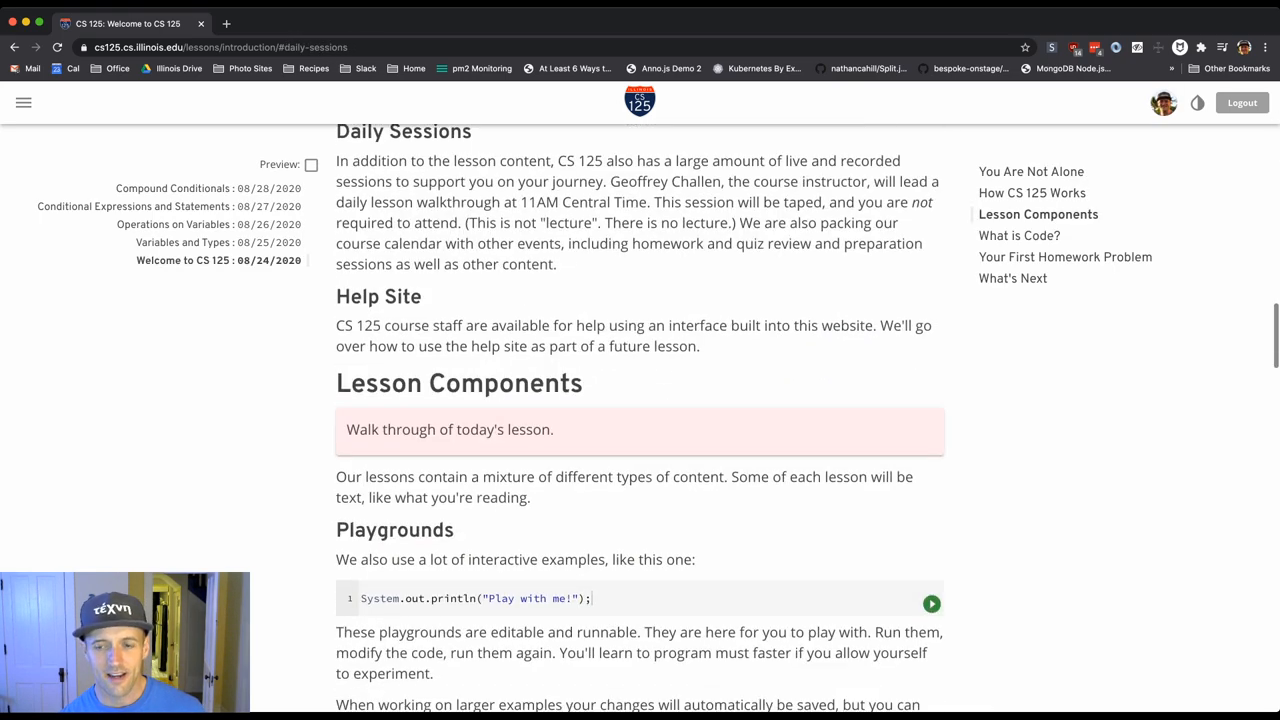
pyautogui.scroll(-3)
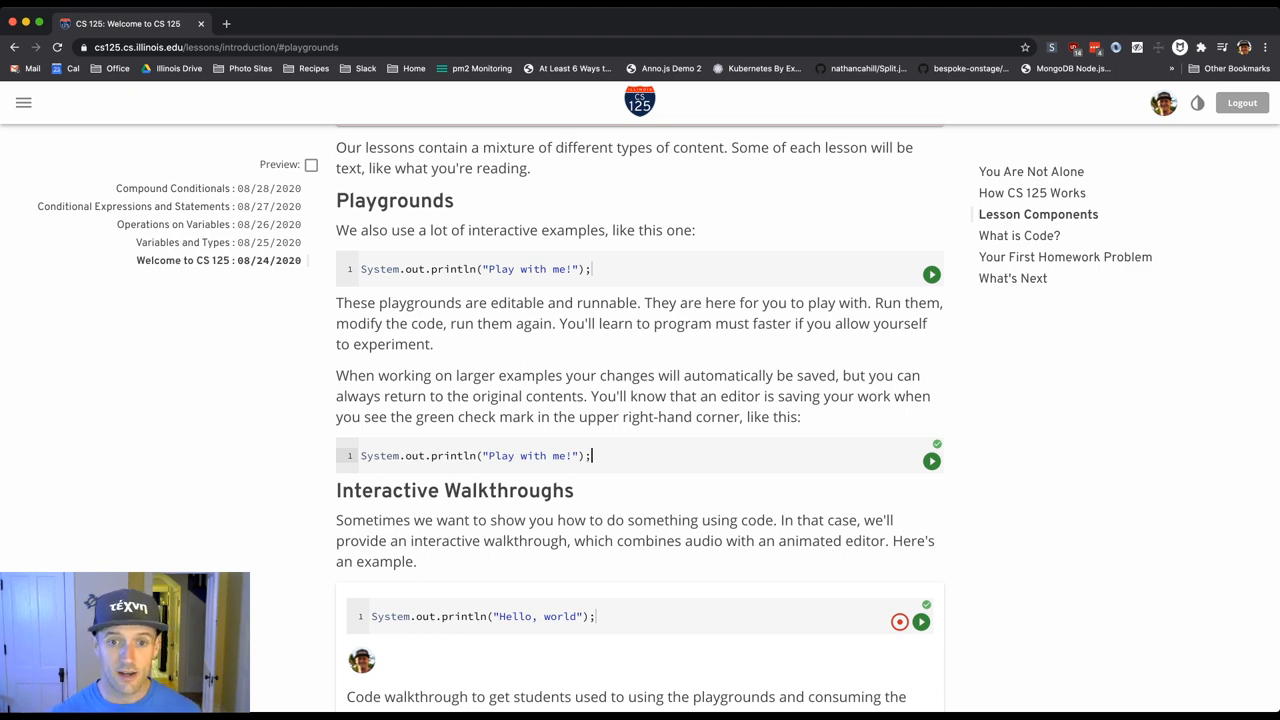
# Step: Scroll to Interactive Walkthroughs and replay the Hello, world walkthrough from the start
pyautogui.scroll(-3)
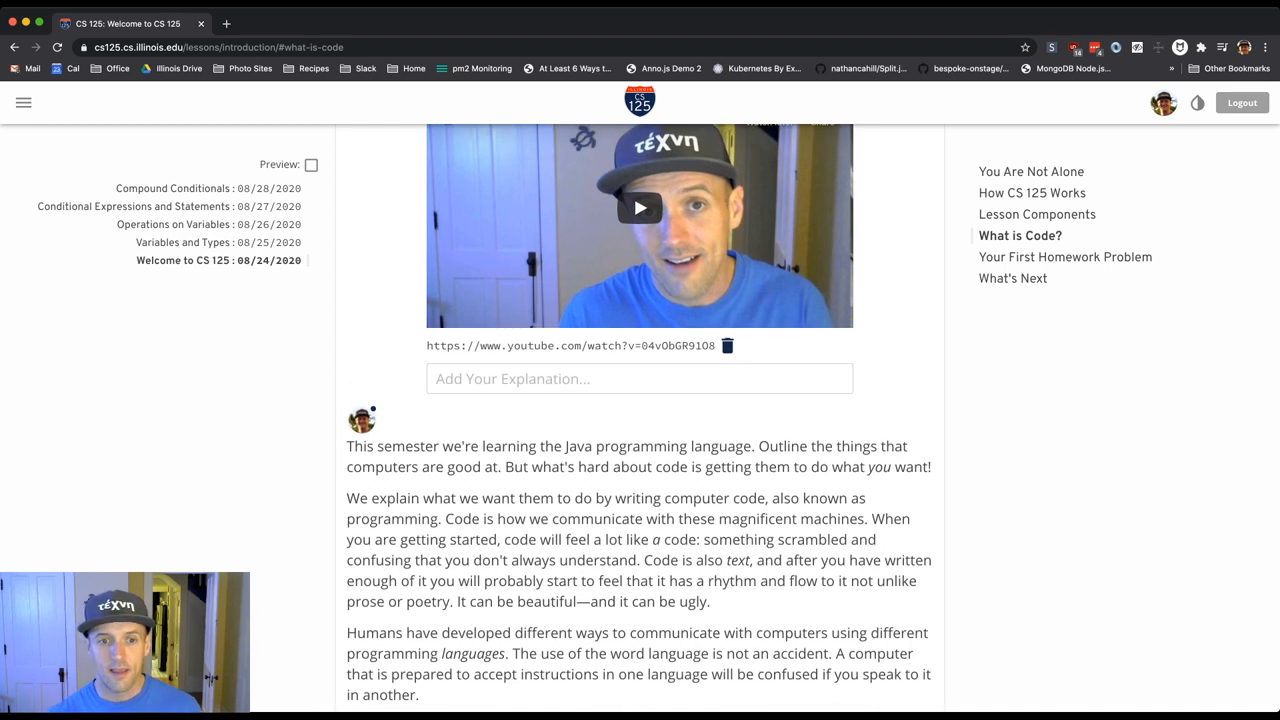
pyautogui.scroll(-3)
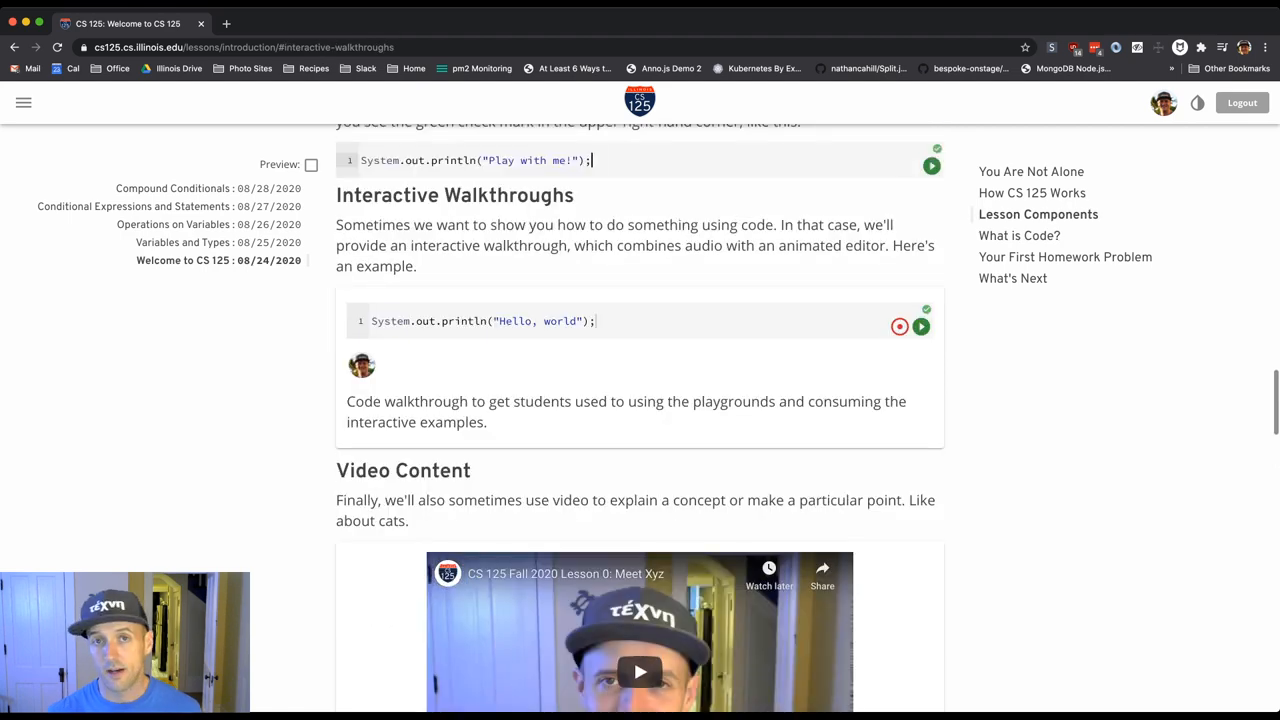
pyautogui.click(919, 326)
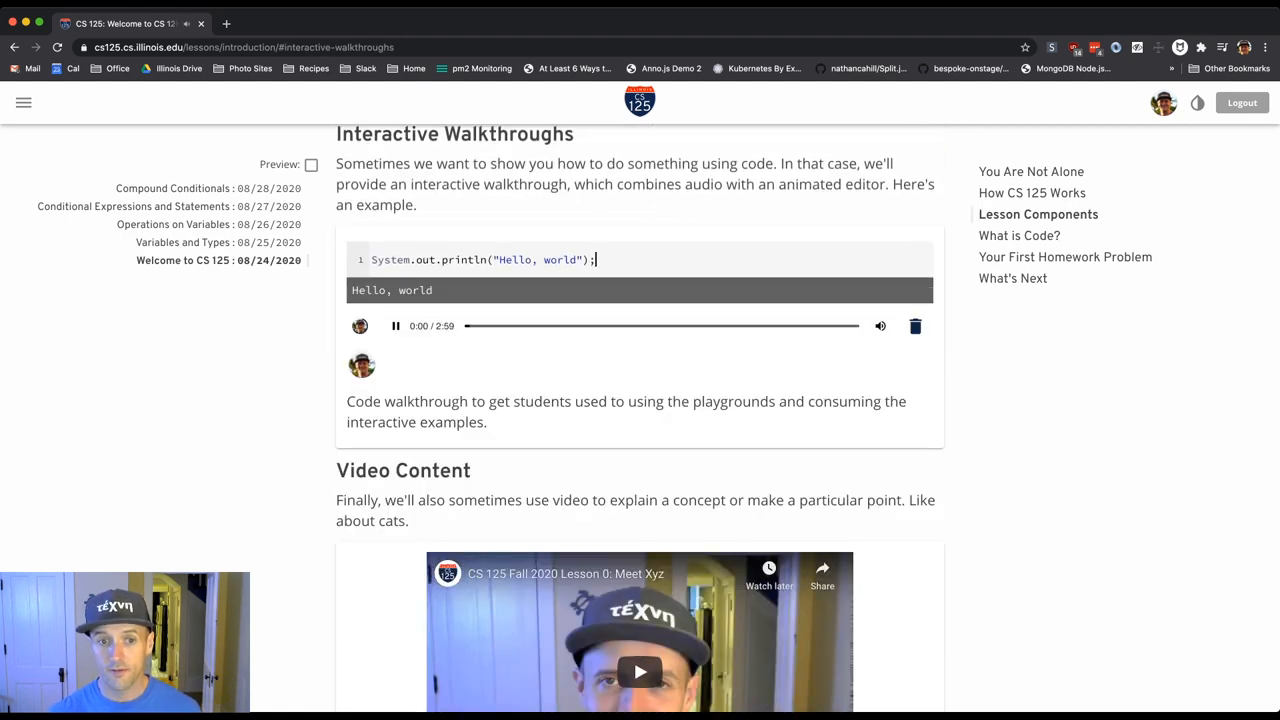